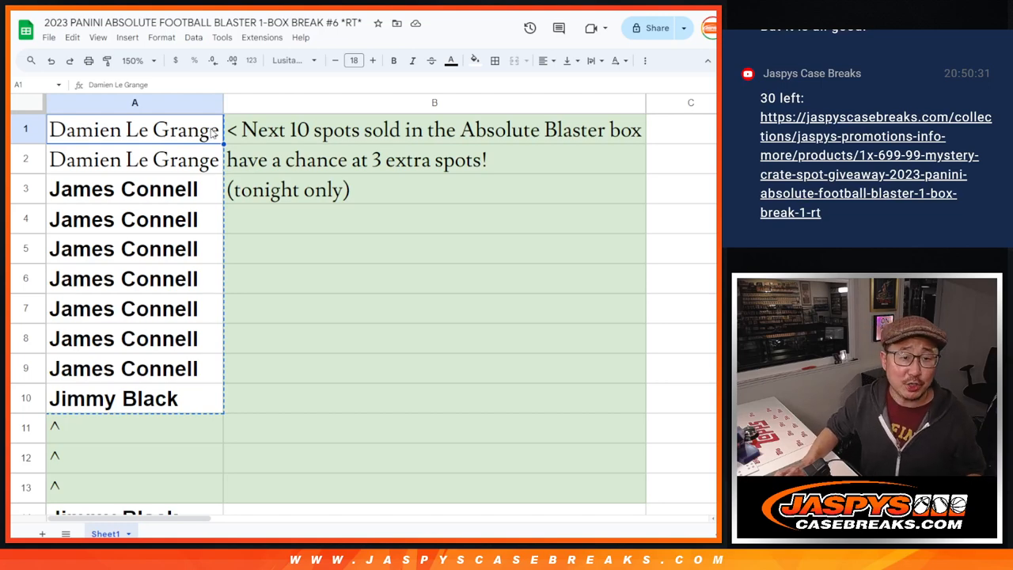
mouse_move(218, 238)
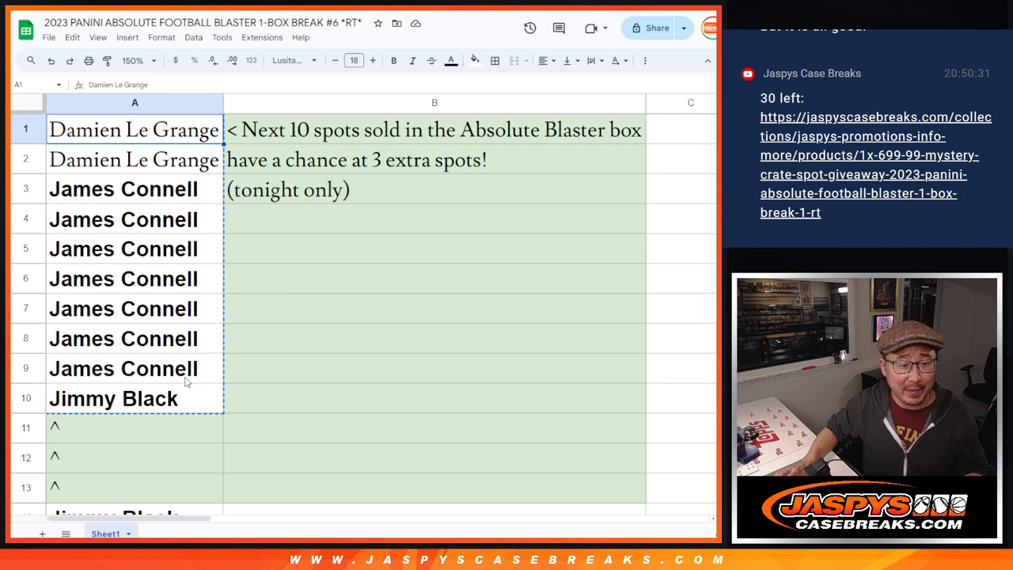
- Select and copy the ten buyer names in A1:A10
left_click_drag(133, 129, 133, 399)
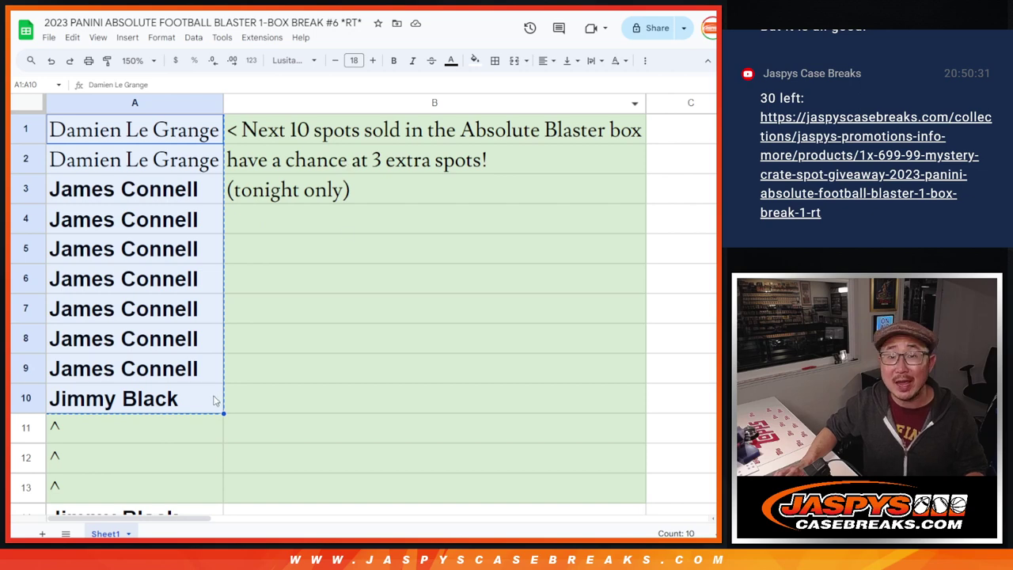
mouse_move(181, 463)
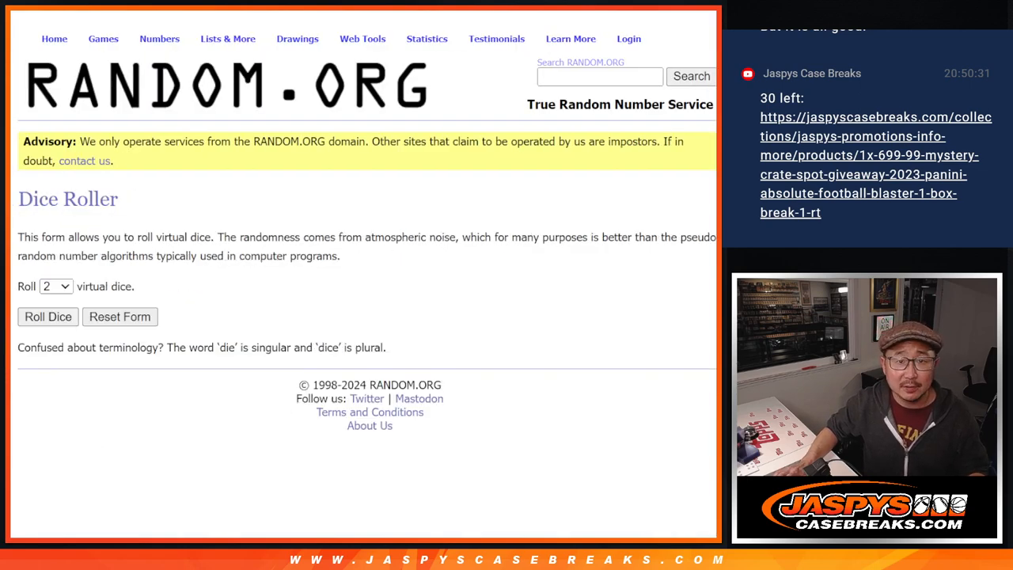
left_click(48, 317)
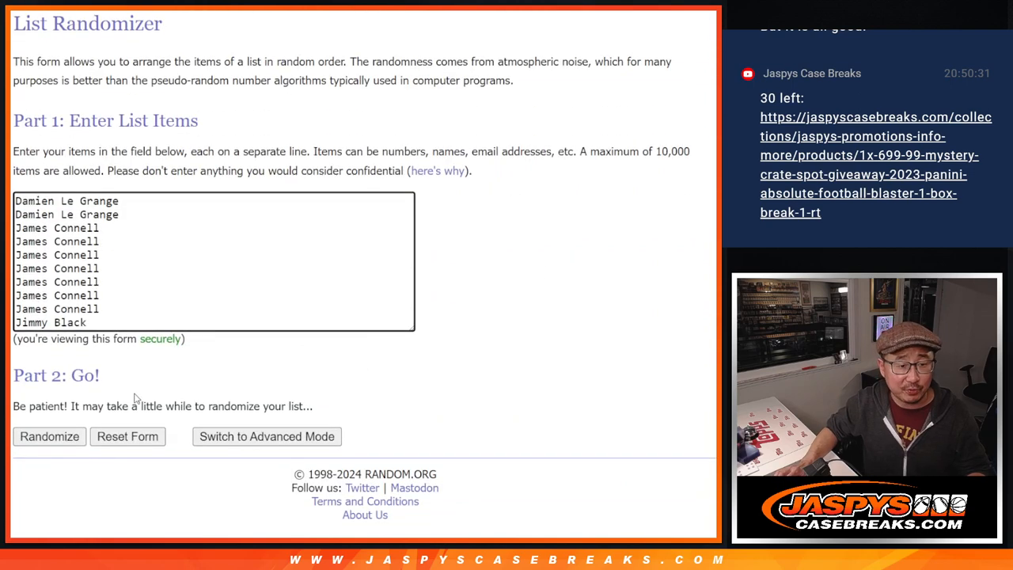
left_click(49, 437)
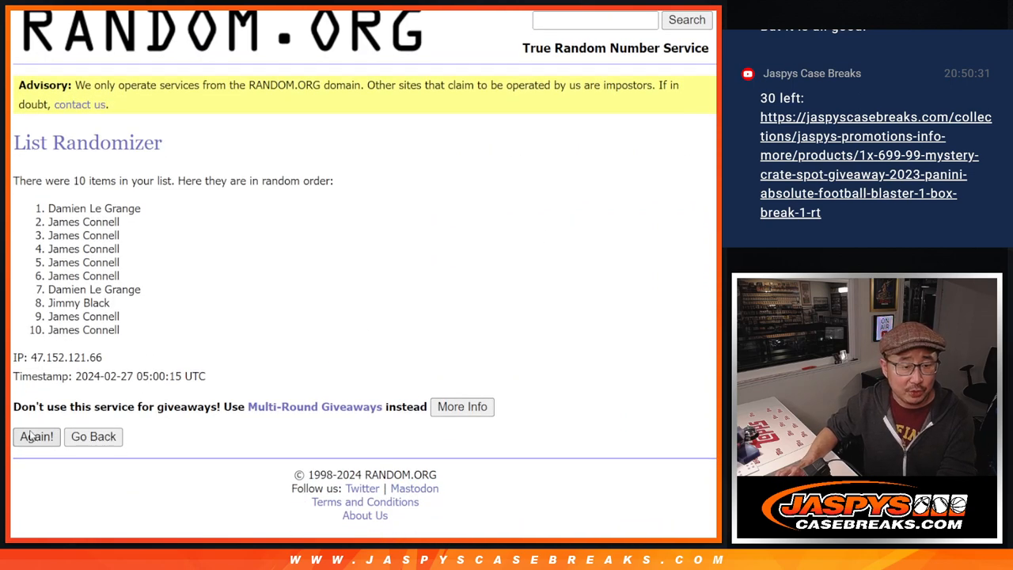
left_click(37, 437)
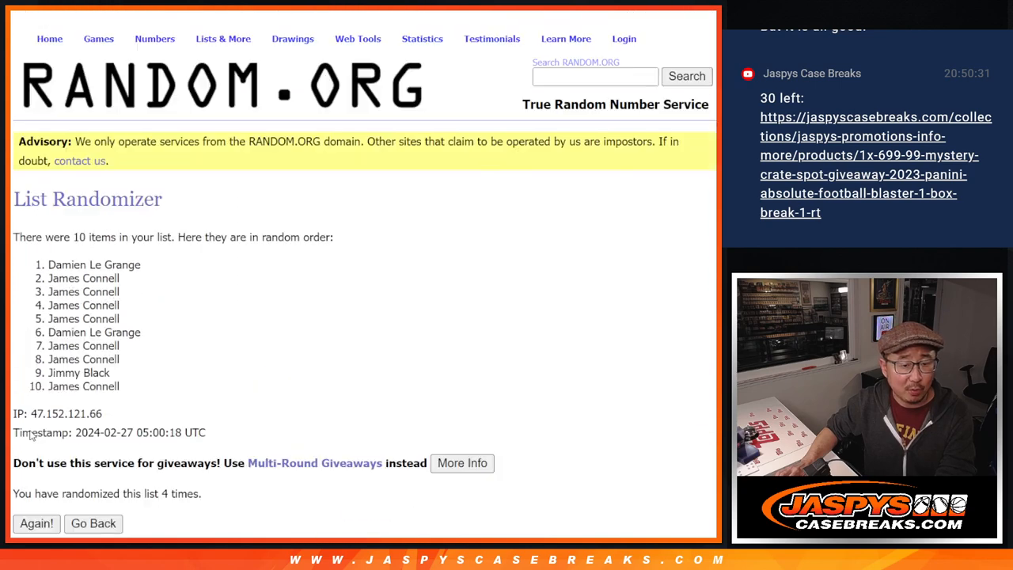
left_click(37, 522)
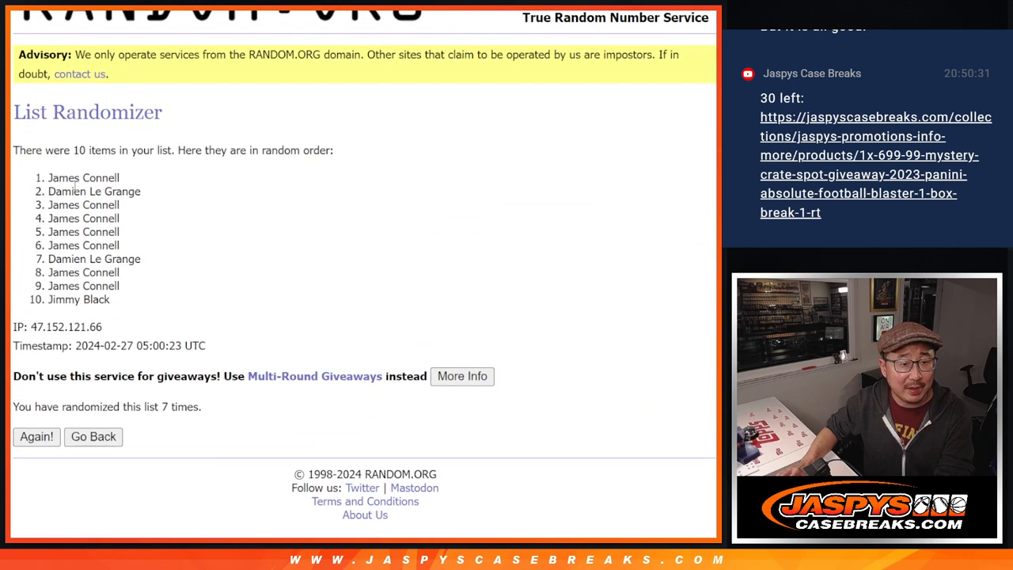
left_click_drag(49, 178, 119, 205)
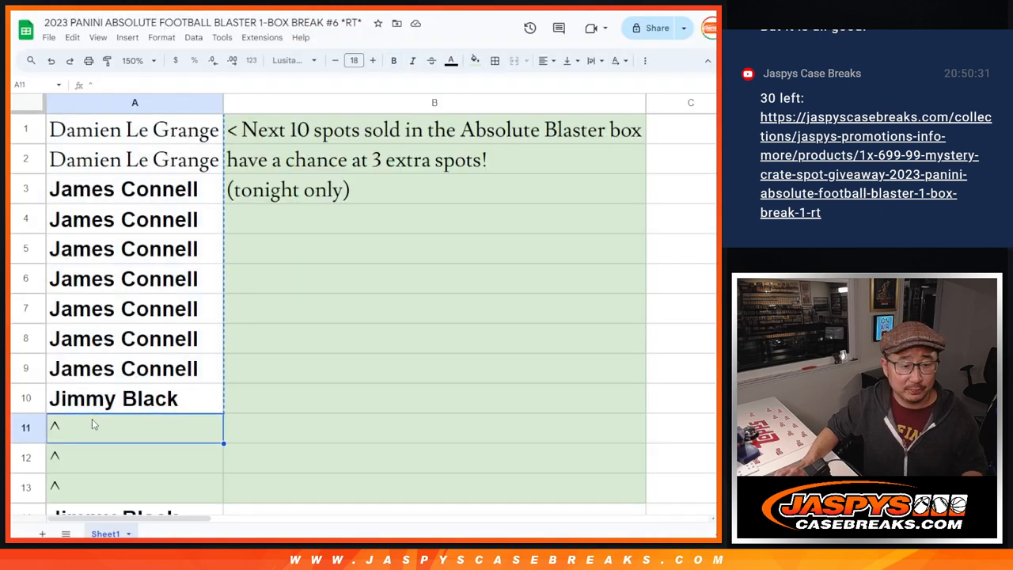
type("James Connell")
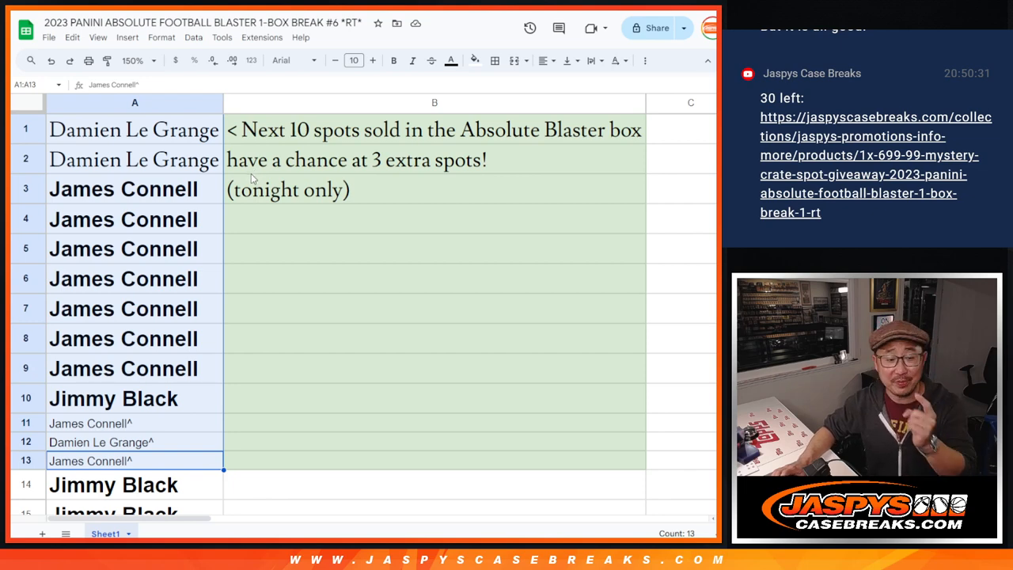
mouse_move(282, 196)
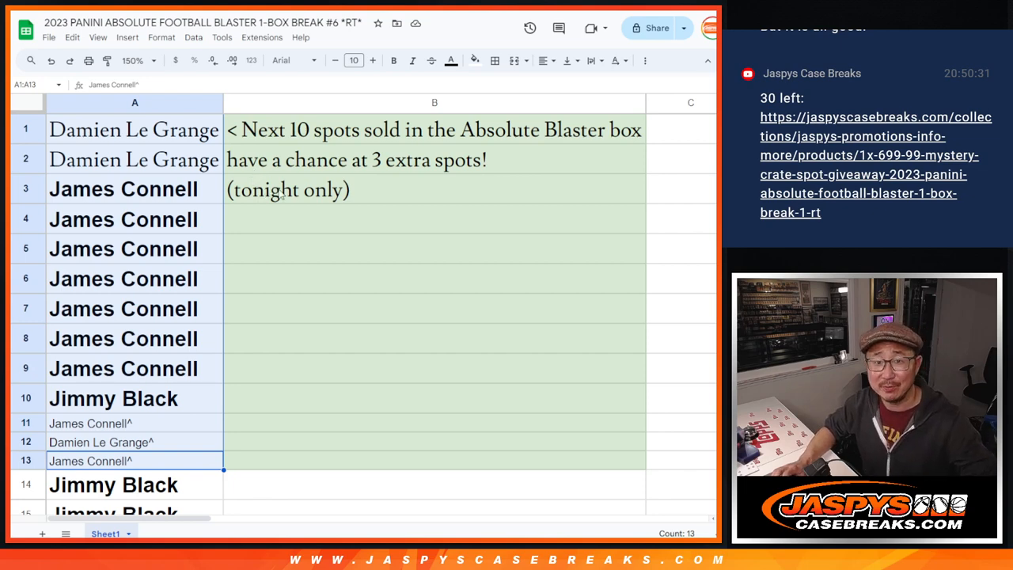